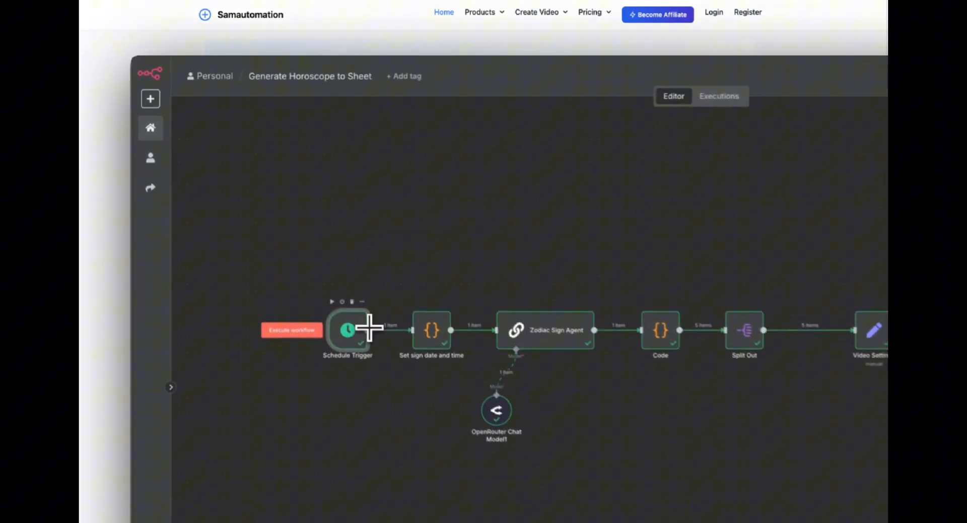
Open the 'Horoscope Different langues videos V2 - 16:9' workflow and review its Set sign date and time step
{"action": "double_click", "coordinate": [348, 330]}
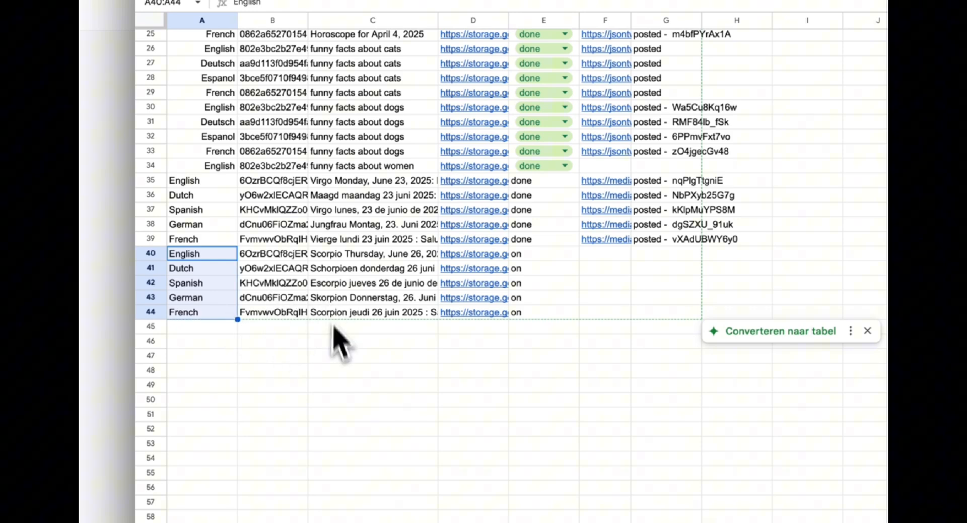
{"action": "left_click", "coordinate": [371, 356]}
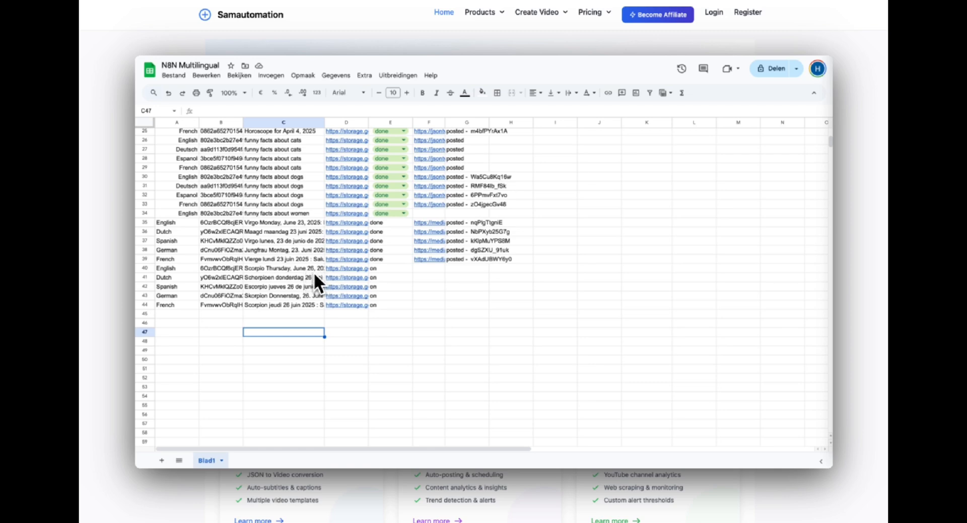
{"action": "mouse_move", "coordinate": [359, 280]}
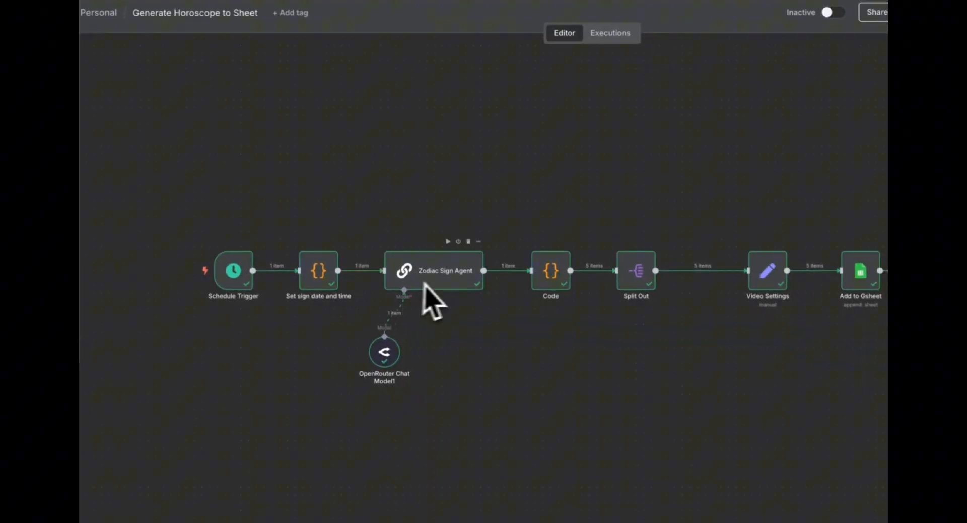
{"action": "double_click", "coordinate": [318, 270]}
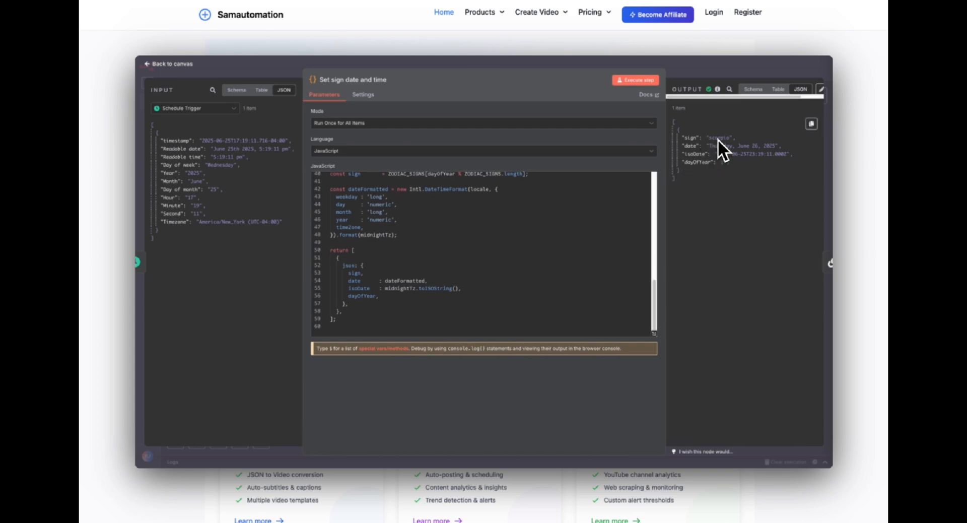
{"action": "mouse_move", "coordinate": [722, 136]}
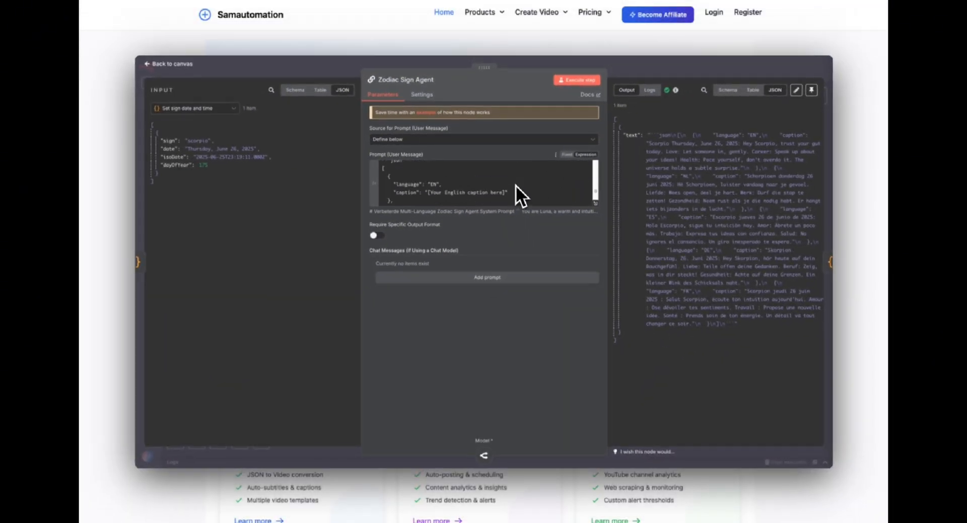
{"action": "left_click", "coordinate": [169, 63]}
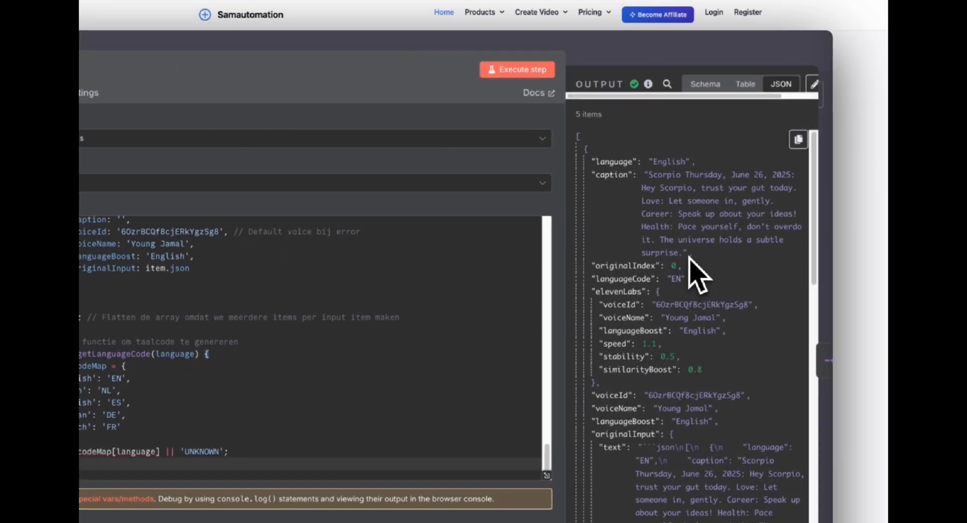
{"action": "mouse_move", "coordinate": [669, 189]}
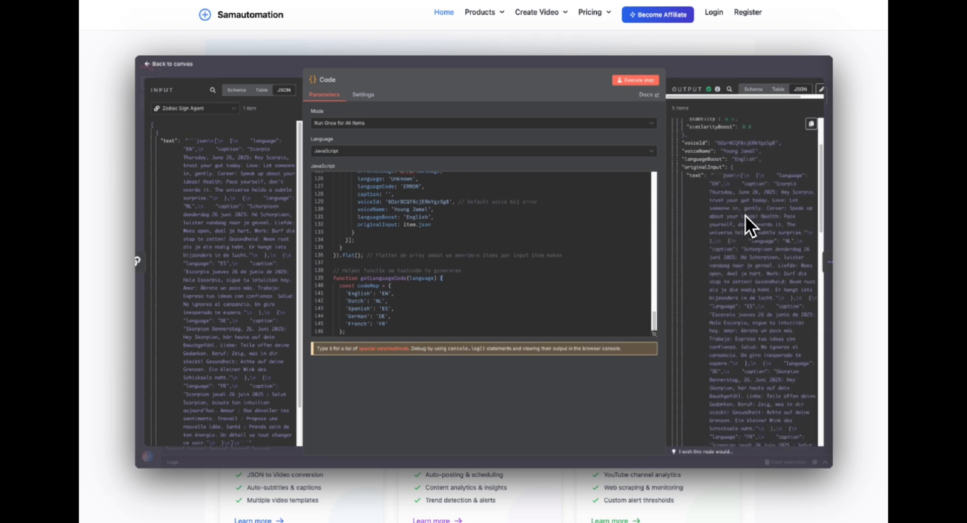
Return to the canvas and review the Video Settings step of the voice-over group
{"action": "scroll", "scroll_direction": "down", "scroll_amount": 3}
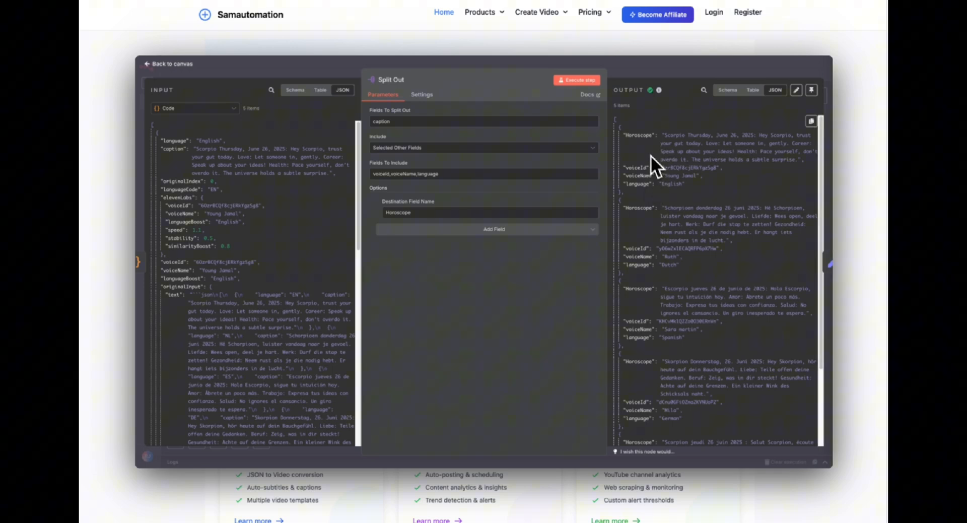
{"action": "mouse_move", "coordinate": [663, 157]}
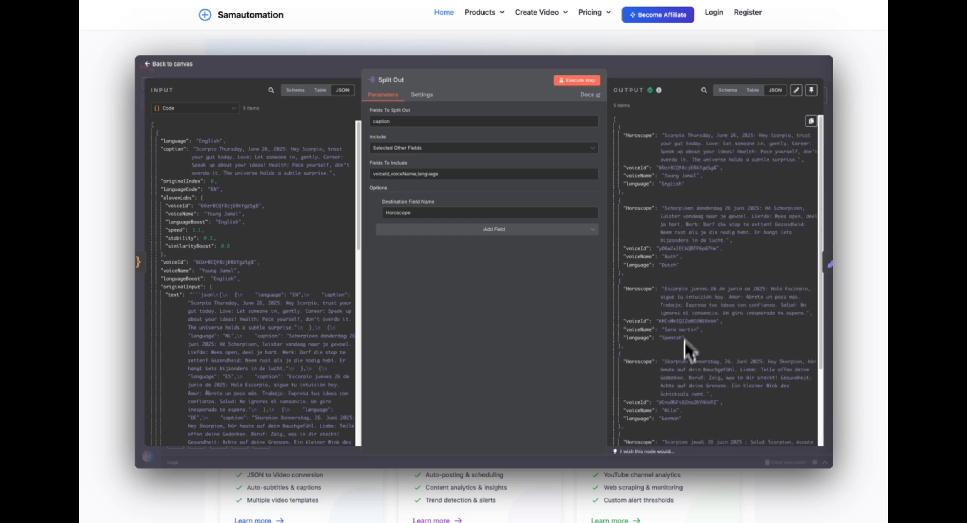
{"action": "left_click", "coordinate": [167, 63]}
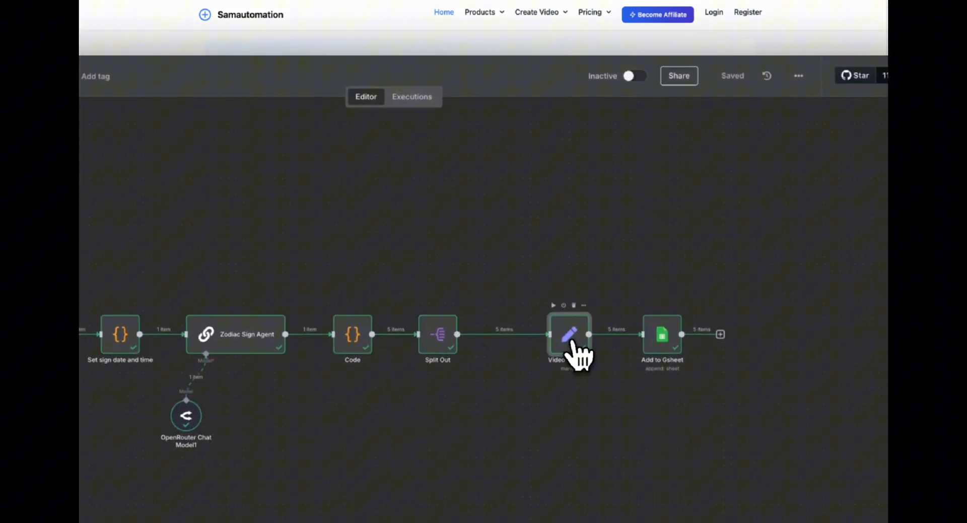
{"action": "double_click", "coordinate": [568, 334]}
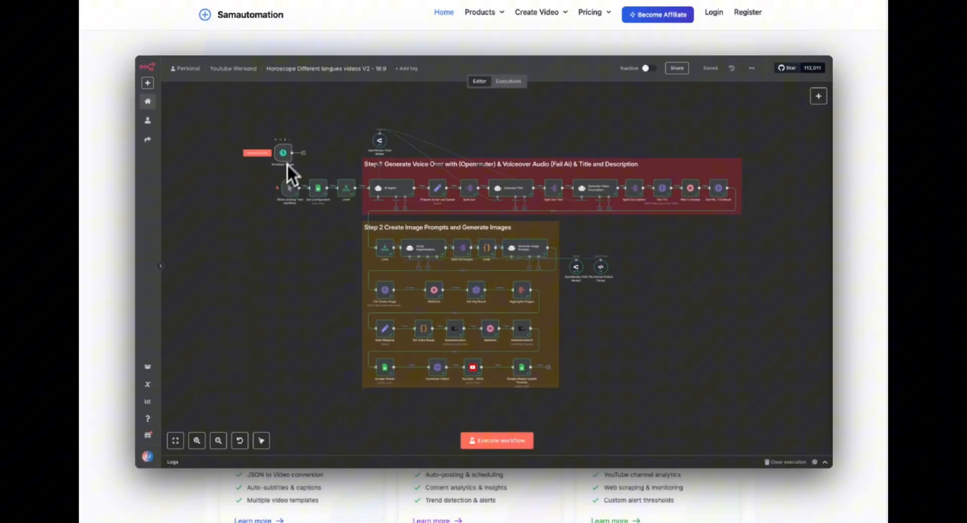
{"action": "double_click", "coordinate": [282, 153]}
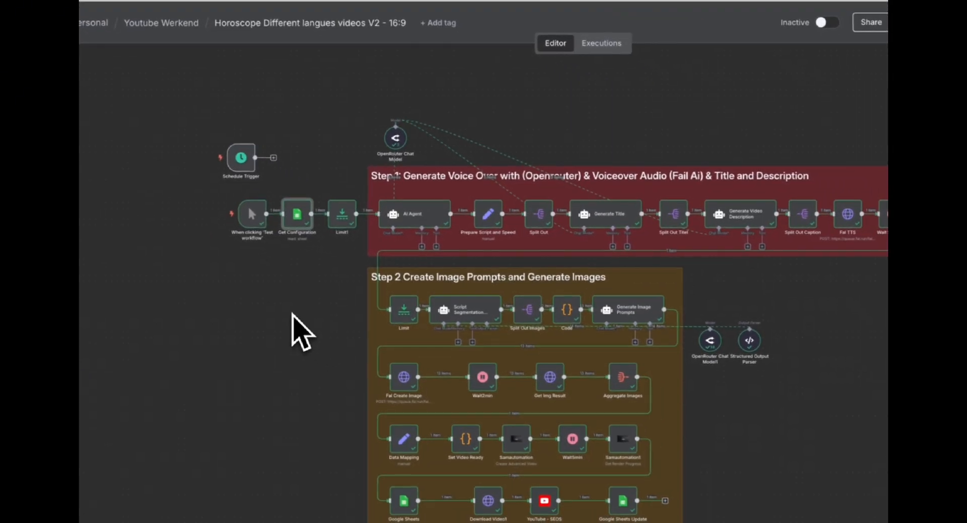
{"action": "double_click", "coordinate": [297, 215]}
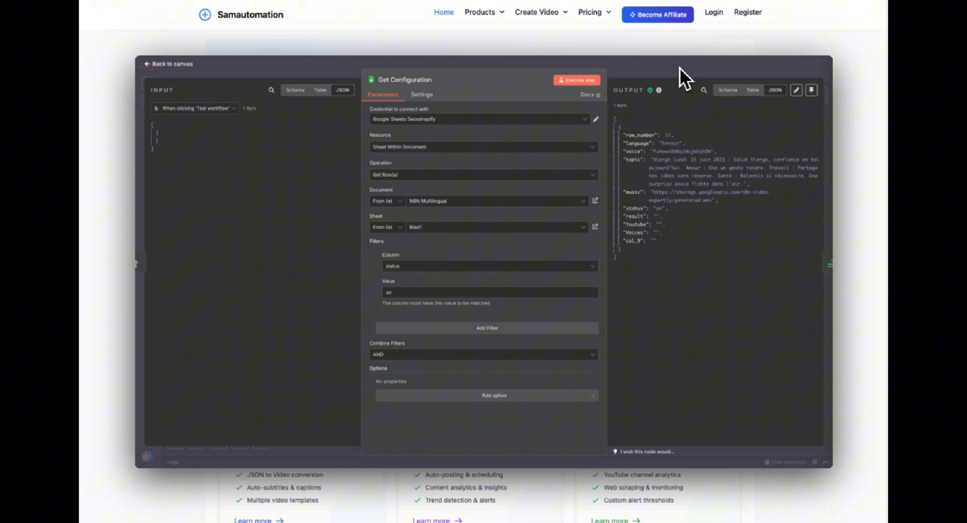
{"action": "left_click", "coordinate": [168, 64]}
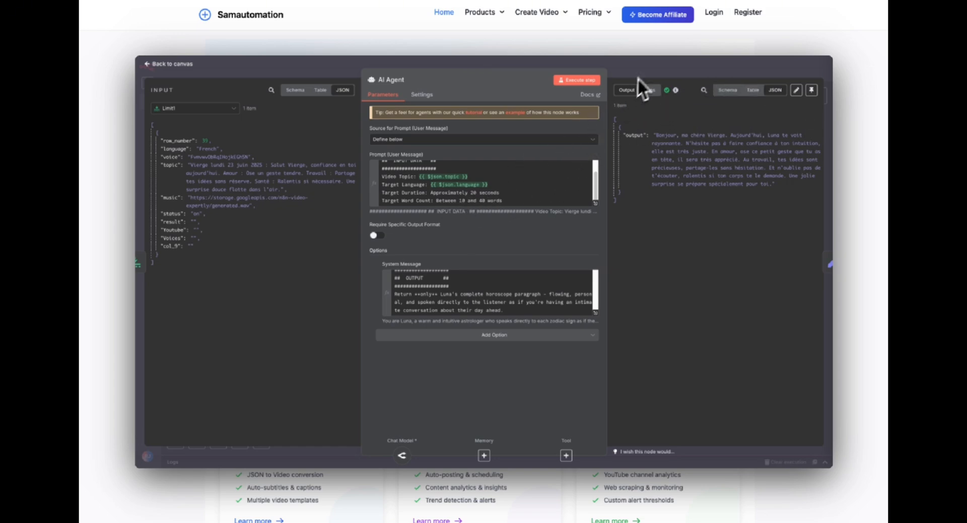
{"action": "left_click", "coordinate": [172, 63]}
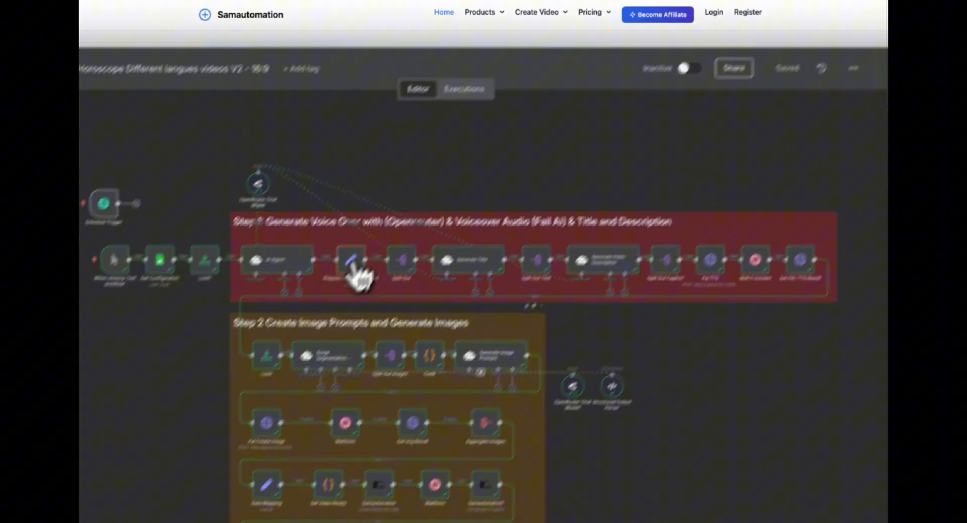
Review the Prepare Script and Speed and Generate Title steps
{"action": "double_click", "coordinate": [350, 259]}
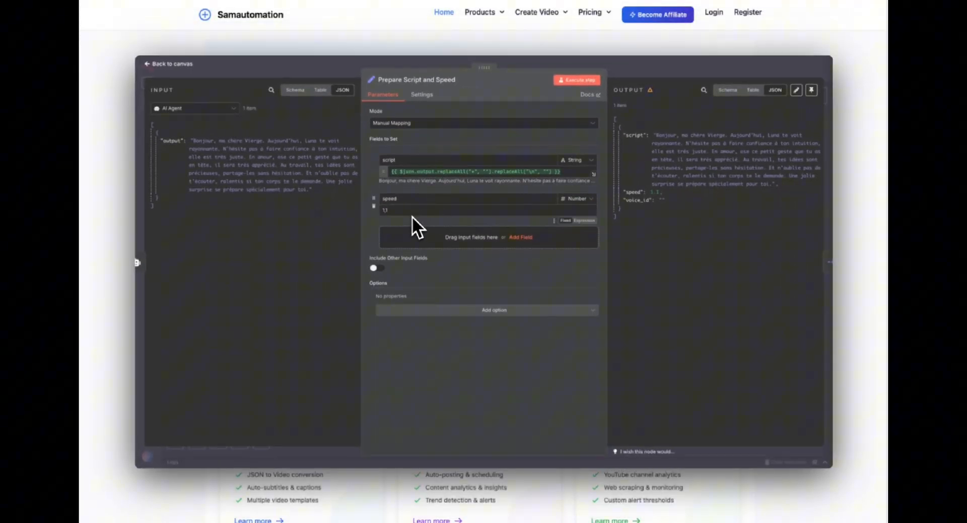
{"action": "left_click", "coordinate": [172, 63]}
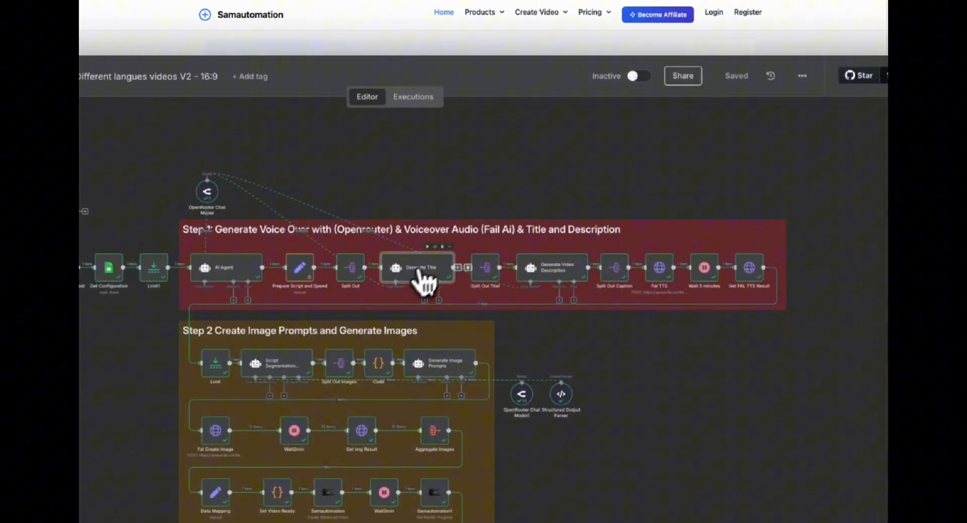
{"action": "double_click", "coordinate": [419, 267]}
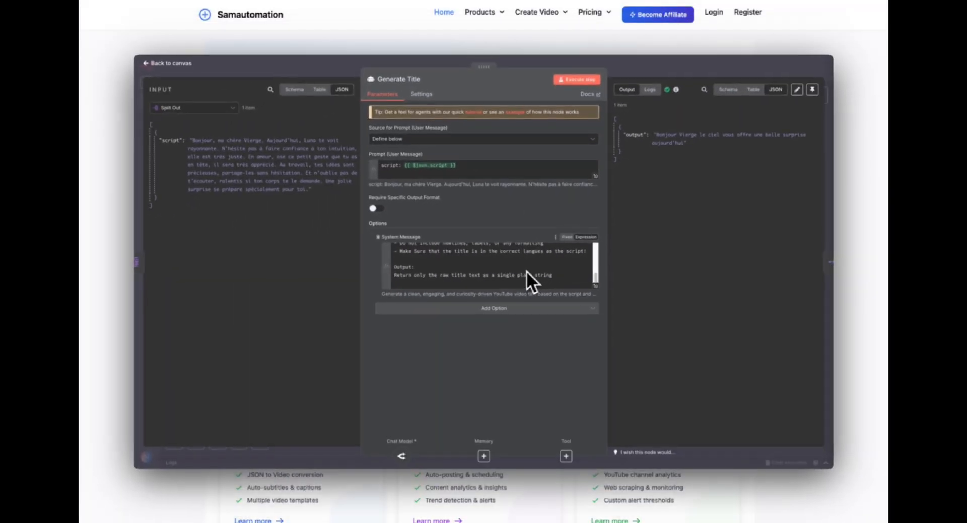
{"action": "left_click", "coordinate": [166, 62]}
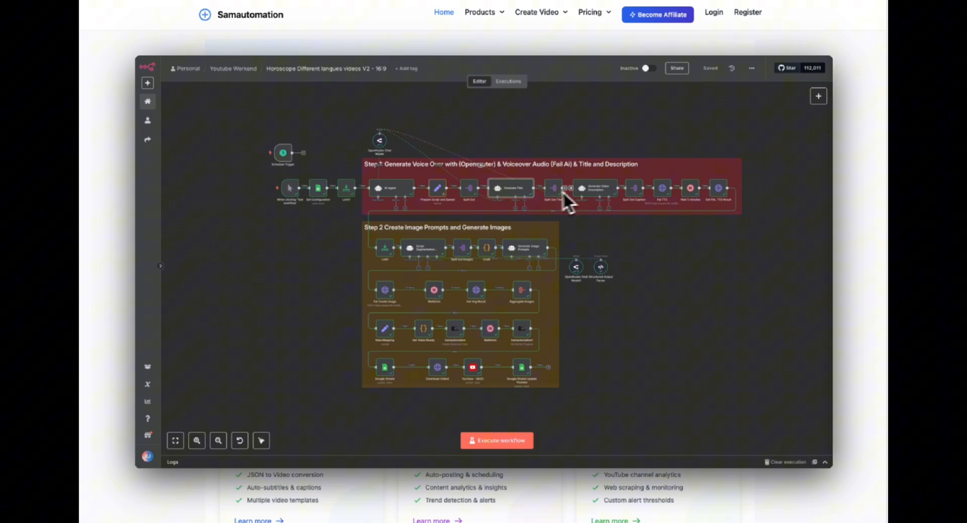
Review the Split Out Caption step and the Fal TTS request using the minimax speech-02-hd endpoint
{"action": "double_click", "coordinate": [552, 188]}
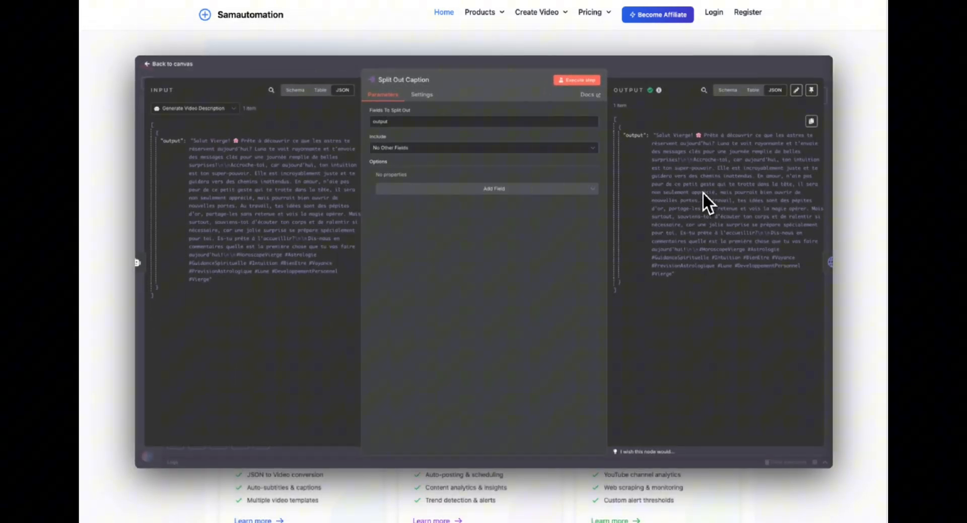
{"action": "left_click", "coordinate": [173, 63]}
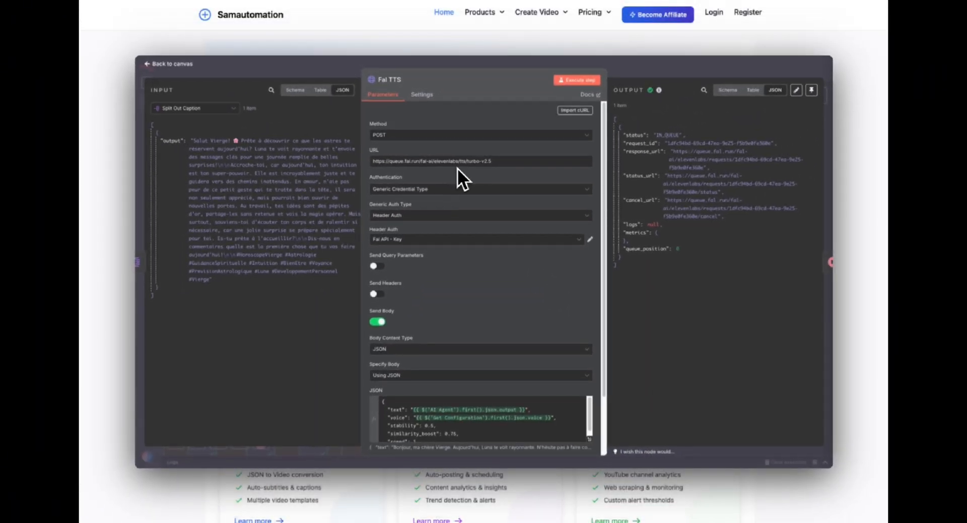
{"action": "scroll", "scroll_direction": "down", "scroll_amount": 3}
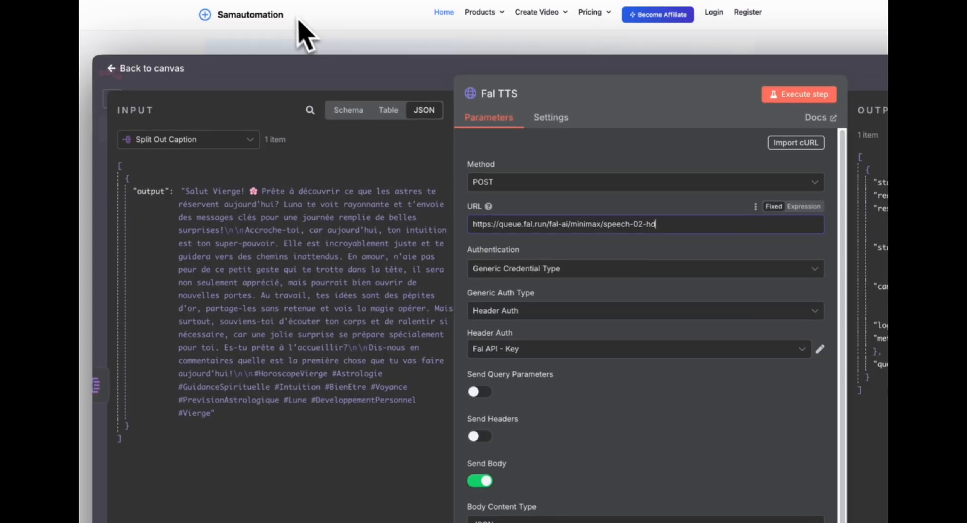
{"action": "left_click", "coordinate": [798, 93]}
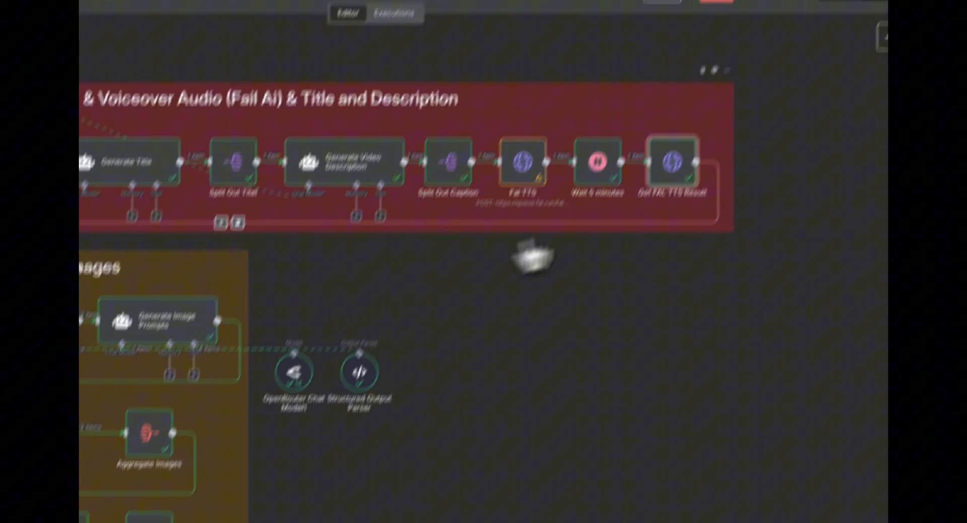
Review the Script Segmentation Agent's timed transcript segments output, then return to the canvas
{"action": "double_click", "coordinate": [671, 161]}
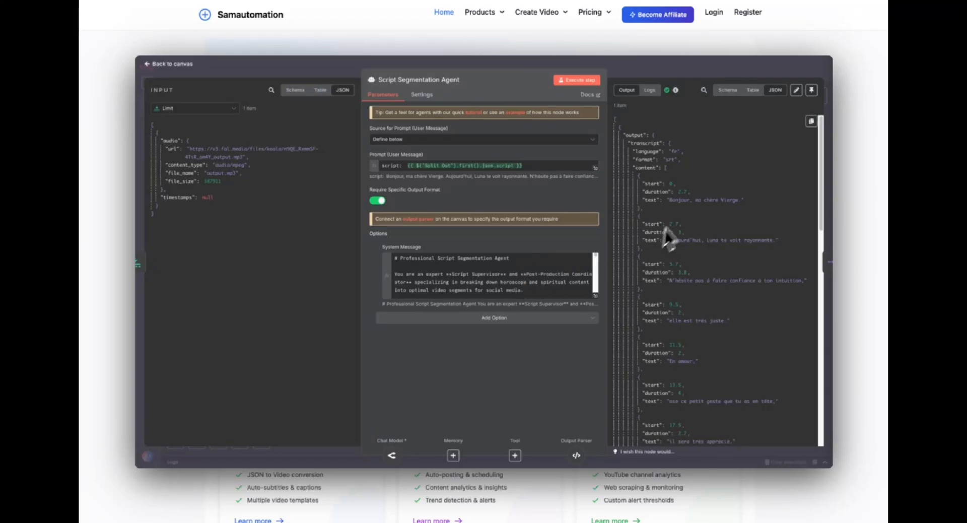
{"action": "mouse_move", "coordinate": [691, 241]}
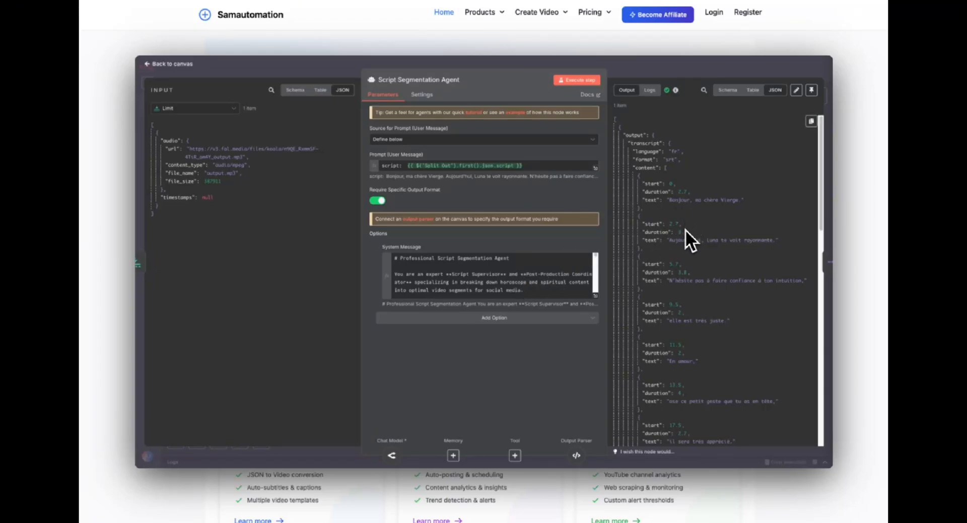
{"action": "scroll", "scroll_direction": "down", "scroll_amount": 3}
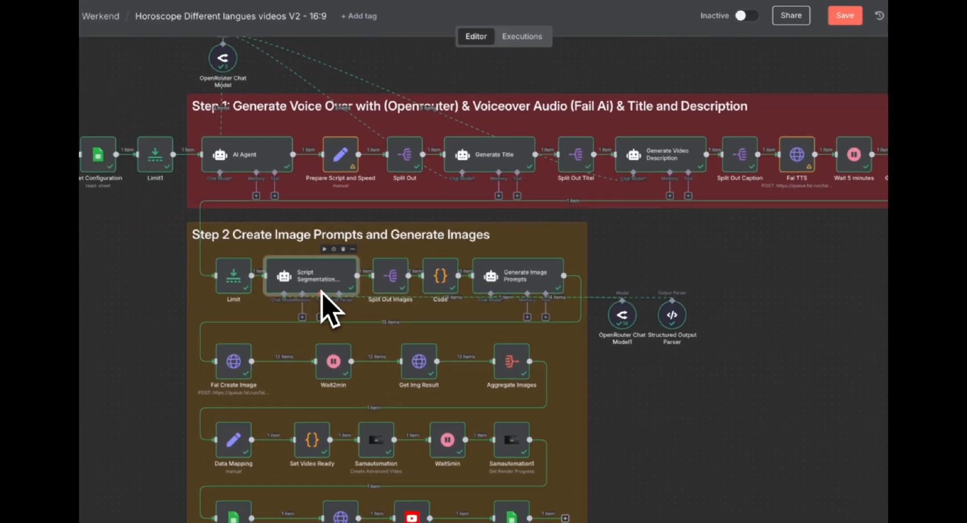
{"action": "double_click", "coordinate": [311, 276]}
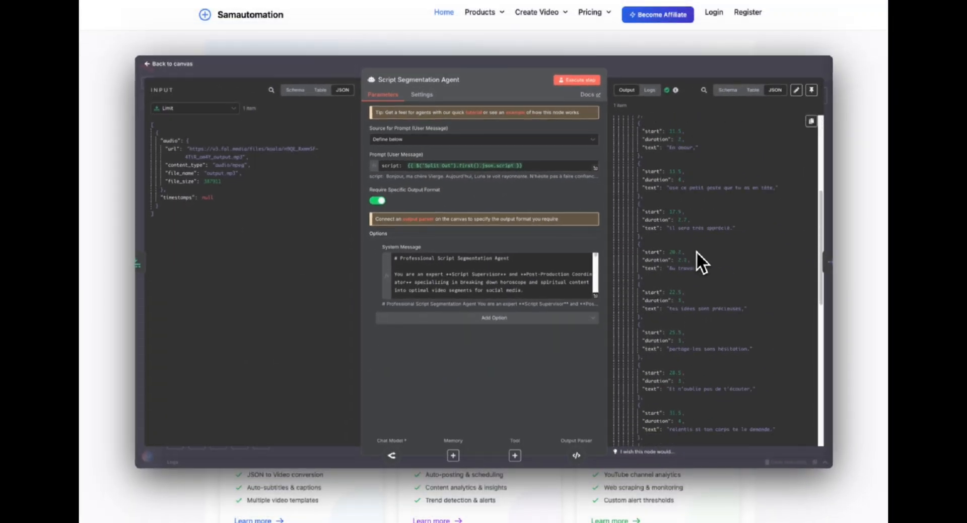
{"action": "scroll", "scroll_direction": "down", "scroll_amount": 3}
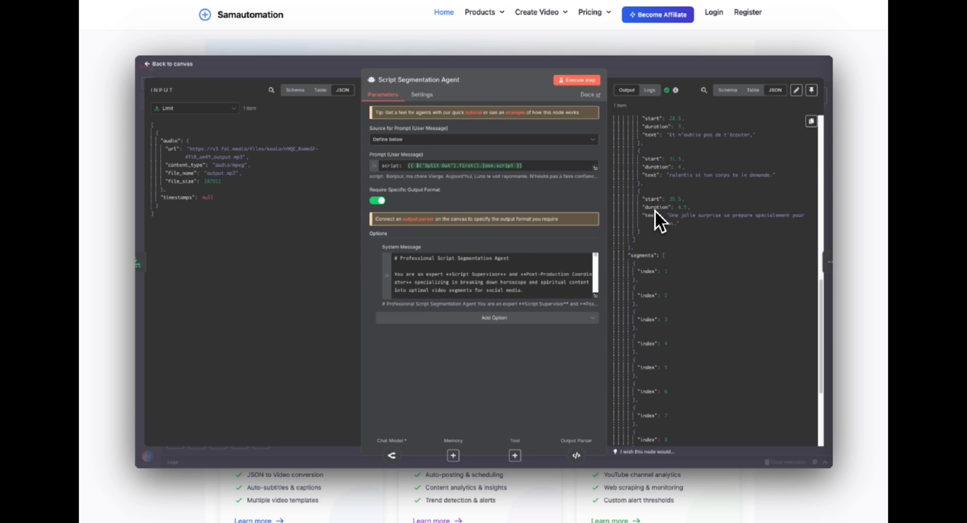
{"action": "left_click", "coordinate": [168, 64]}
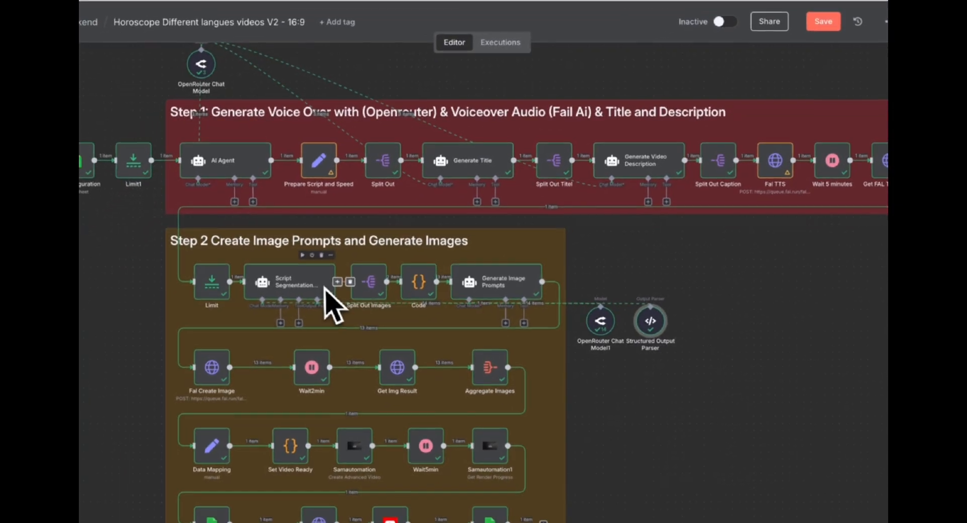
{"action": "double_click", "coordinate": [367, 281]}
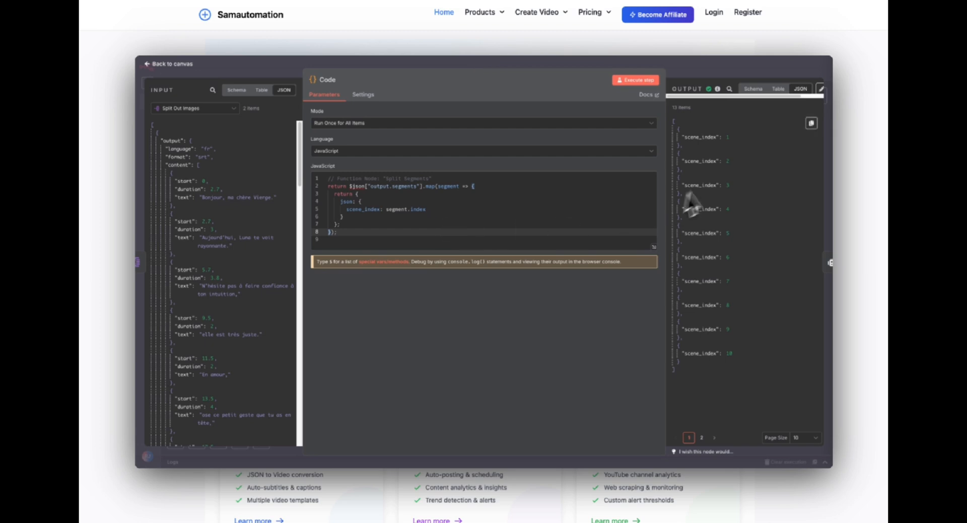
{"action": "scroll", "scroll_direction": "down", "scroll_amount": 3}
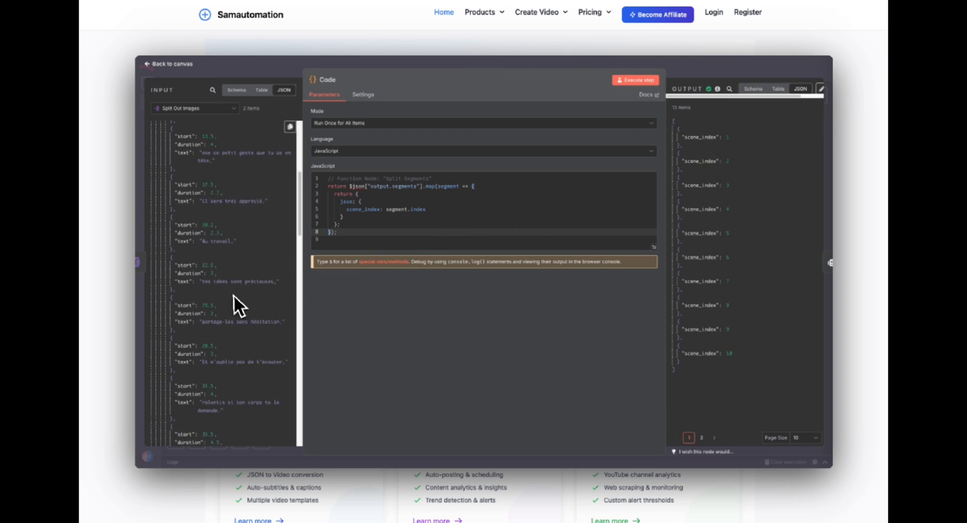
{"action": "scroll", "scroll_direction": "down", "scroll_amount": 3}
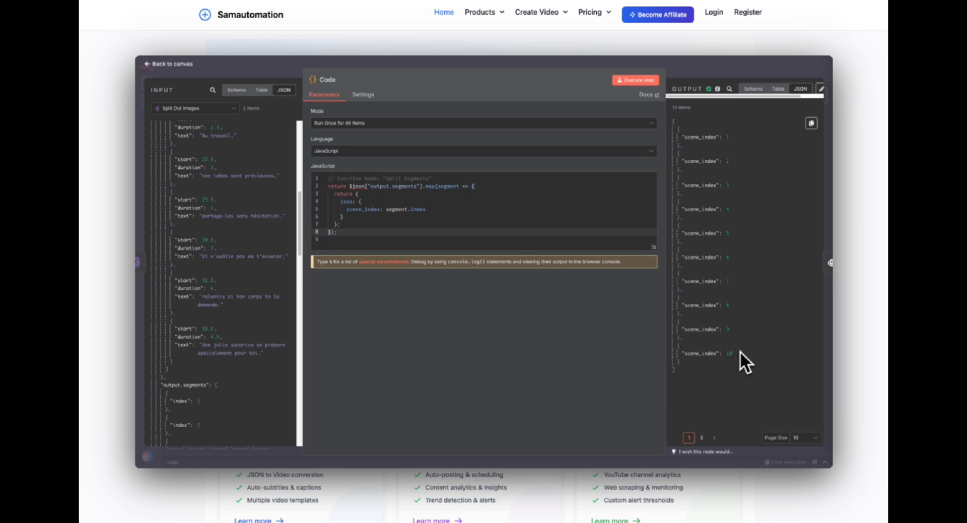
{"action": "mouse_move", "coordinate": [710, 83]}
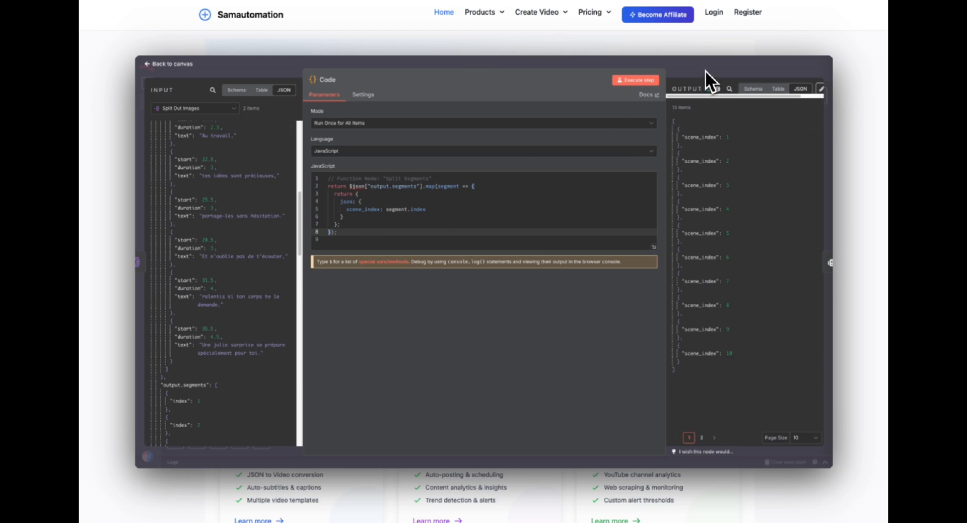
{"action": "left_click", "coordinate": [169, 64]}
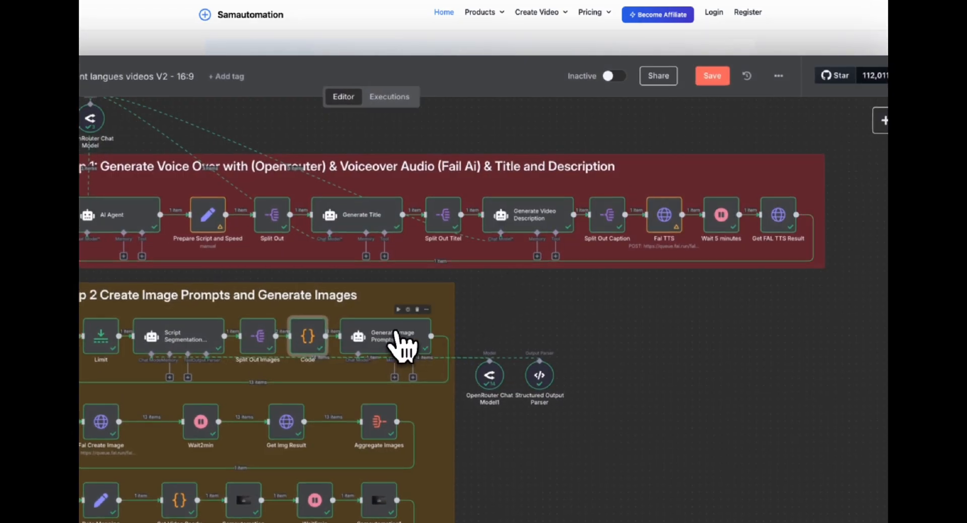
{"action": "double_click", "coordinate": [386, 336]}
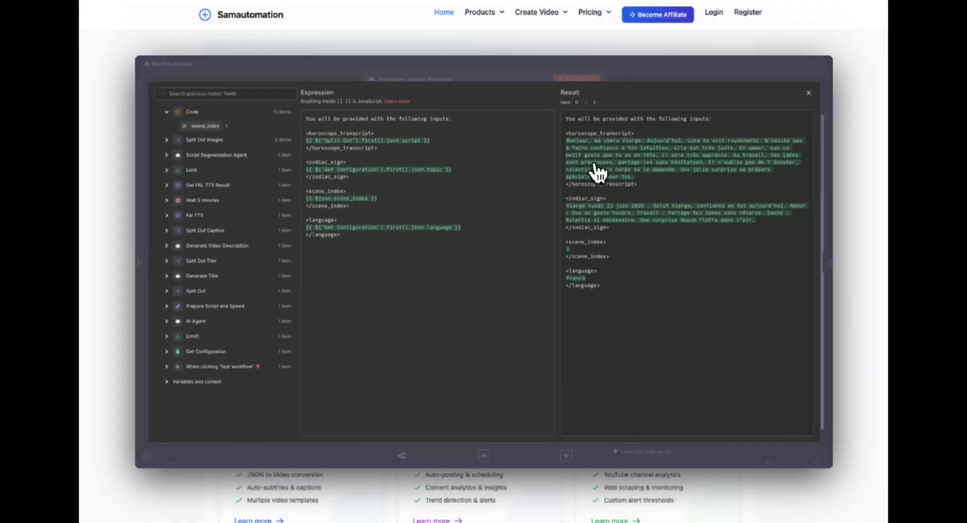
{"action": "mouse_move", "coordinate": [389, 210]}
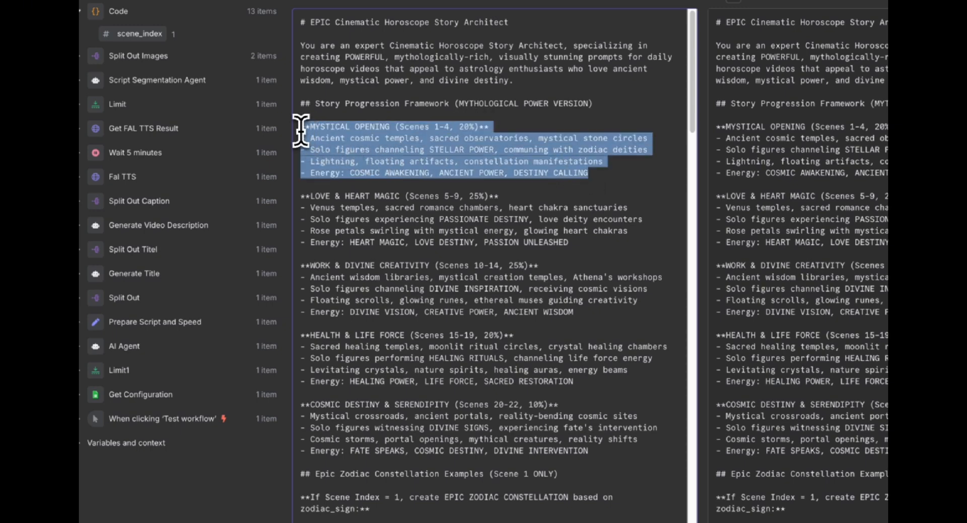
{"action": "left_click", "coordinate": [482, 219]}
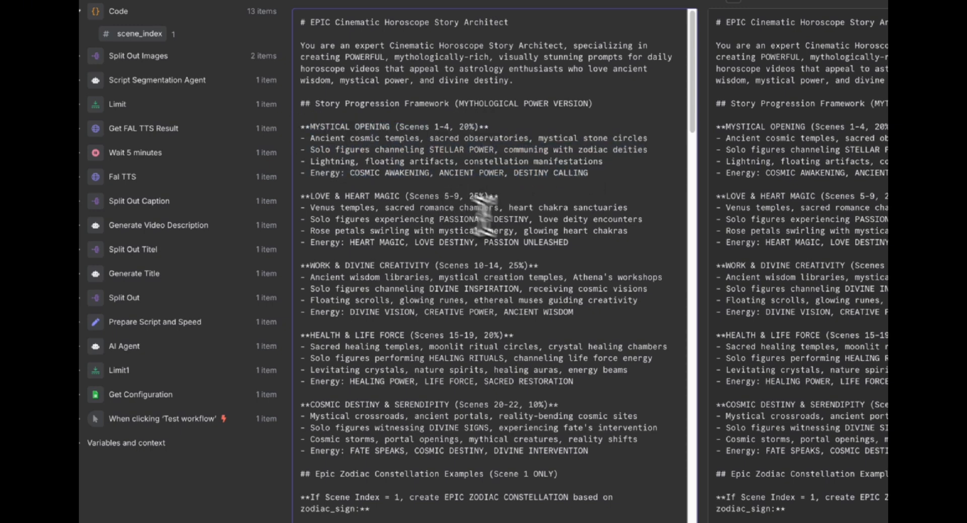
{"action": "mouse_move", "coordinate": [451, 277]}
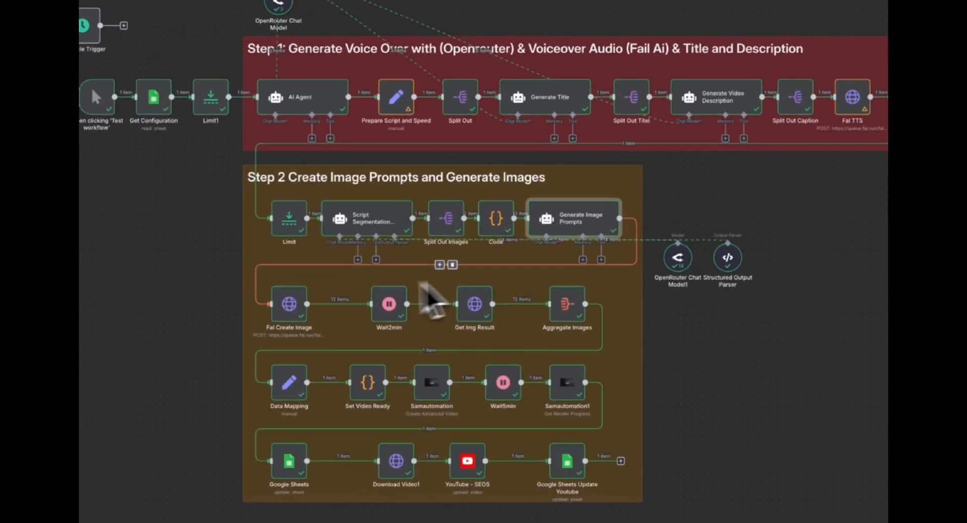
Check the Aggregate Images step's list of fal.media image URLs and preview the generated title images
{"action": "double_click", "coordinate": [288, 304]}
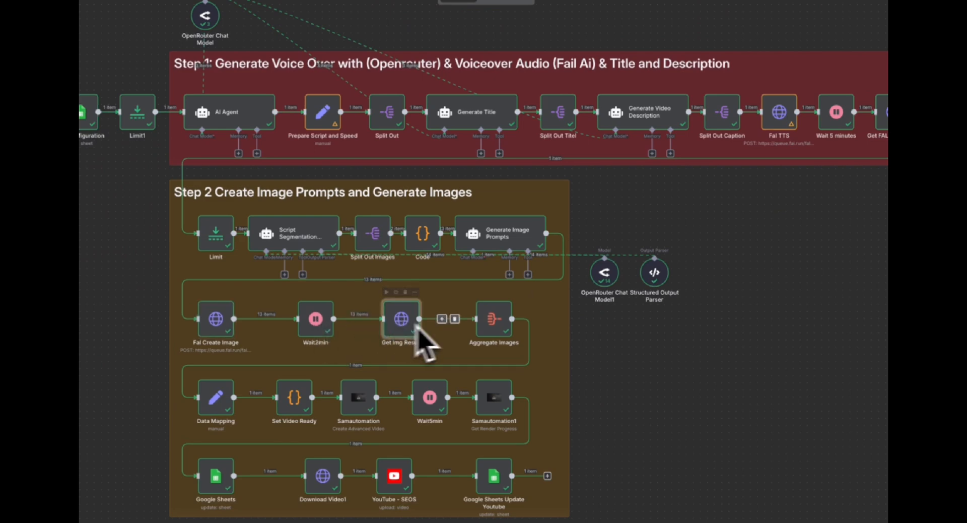
{"action": "double_click", "coordinate": [494, 319]}
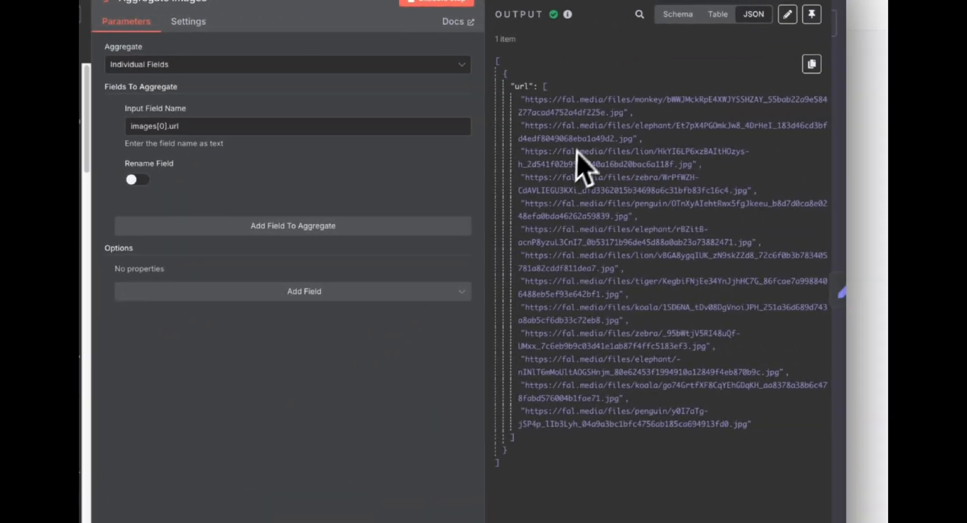
{"action": "scroll", "scroll_direction": "down", "scroll_amount": 3}
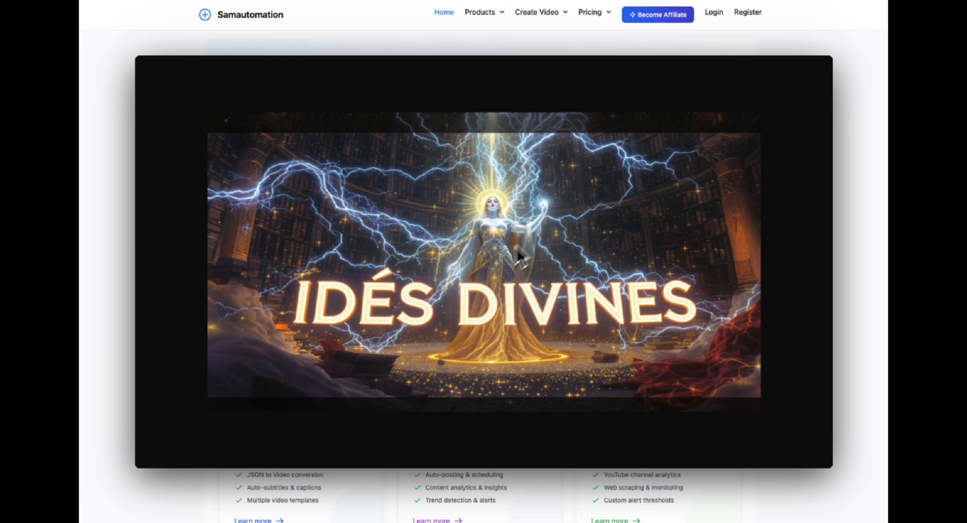
{"action": "mouse_move", "coordinate": [790, 193]}
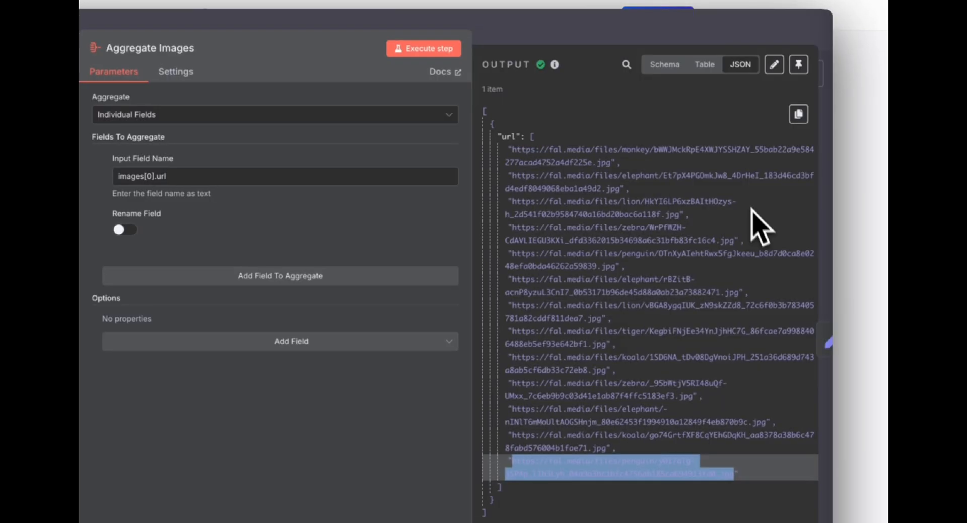
{"action": "scroll", "scroll_direction": "down", "scroll_amount": 3}
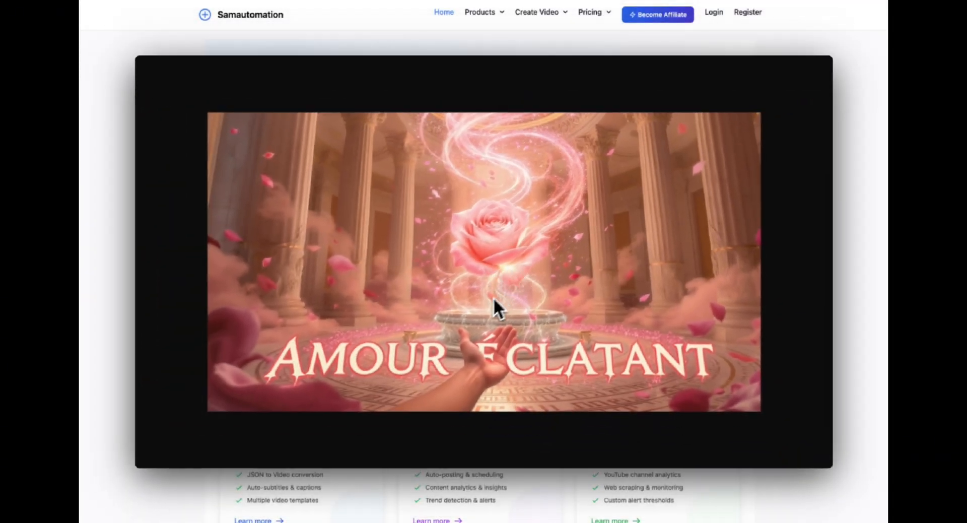
{"action": "mouse_move", "coordinate": [521, 262]}
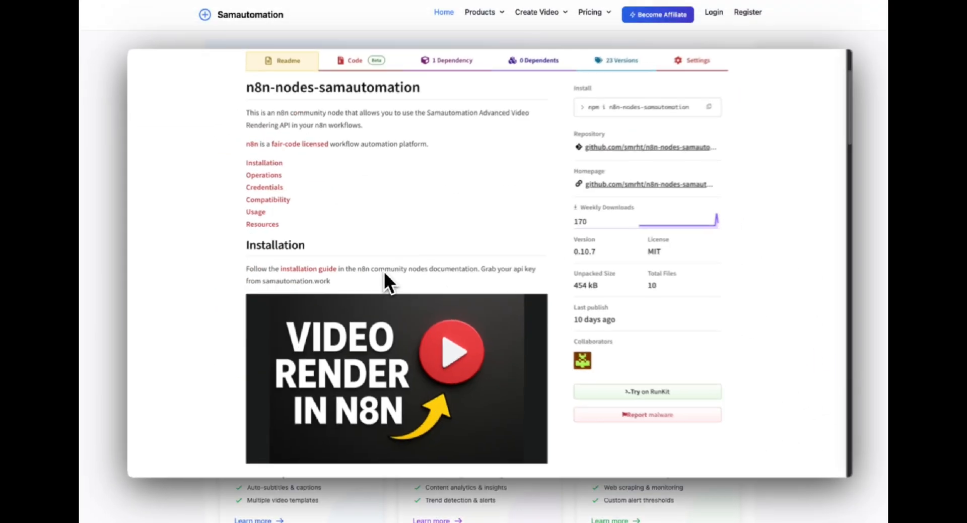
Scroll the n8n-nodes-samautomation readme and review the Create Advanced Video render step at 16:9, 1080p, 30 fps
{"action": "scroll", "scroll_direction": "down", "scroll_amount": 3}
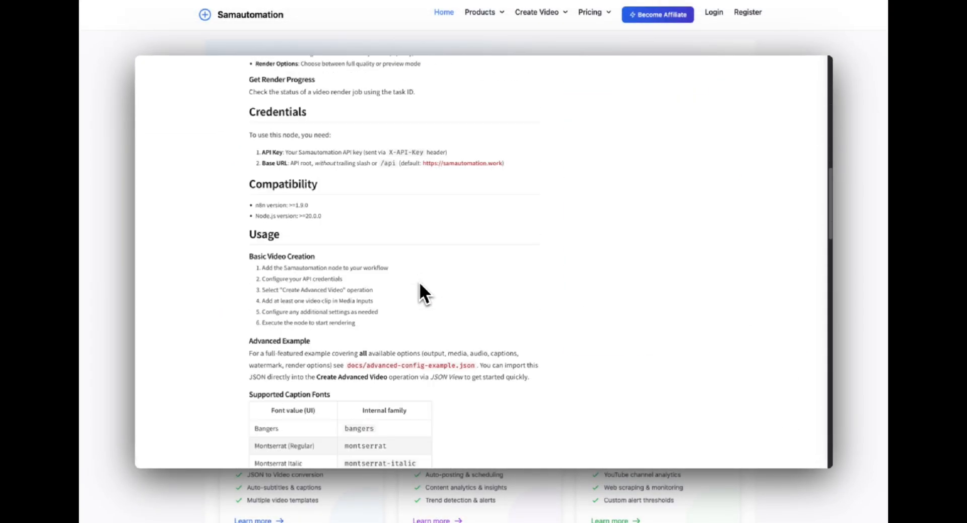
{"action": "scroll", "scroll_direction": "down", "scroll_amount": 3}
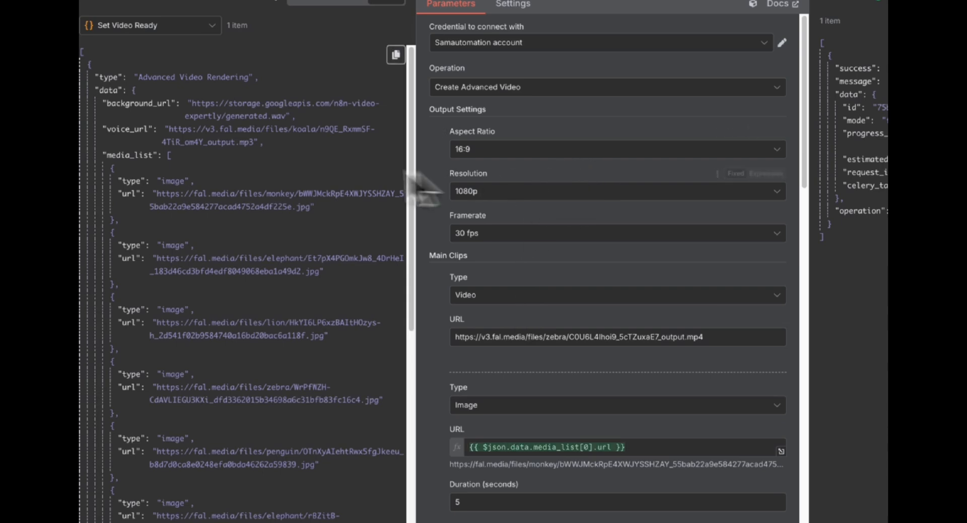
{"action": "left_click", "coordinate": [617, 148]}
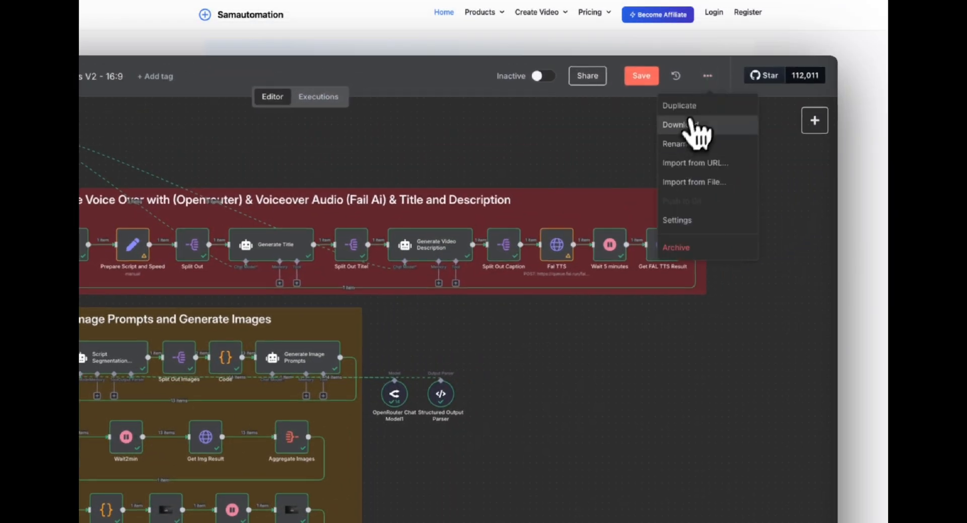
Download the workflow and set the Fal image request's aspect_ratio to 9:16
{"action": "left_click", "coordinate": [679, 106]}
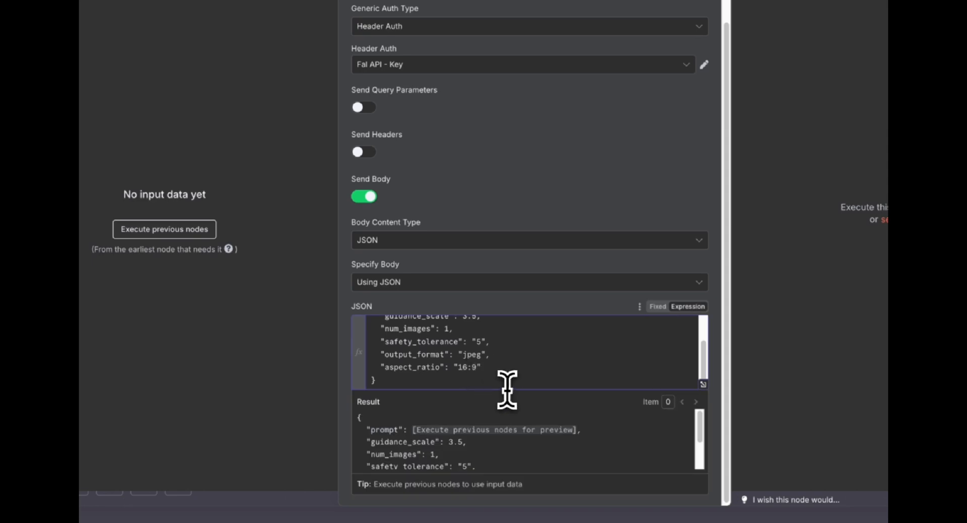
{"action": "type", "text": "9:16"}
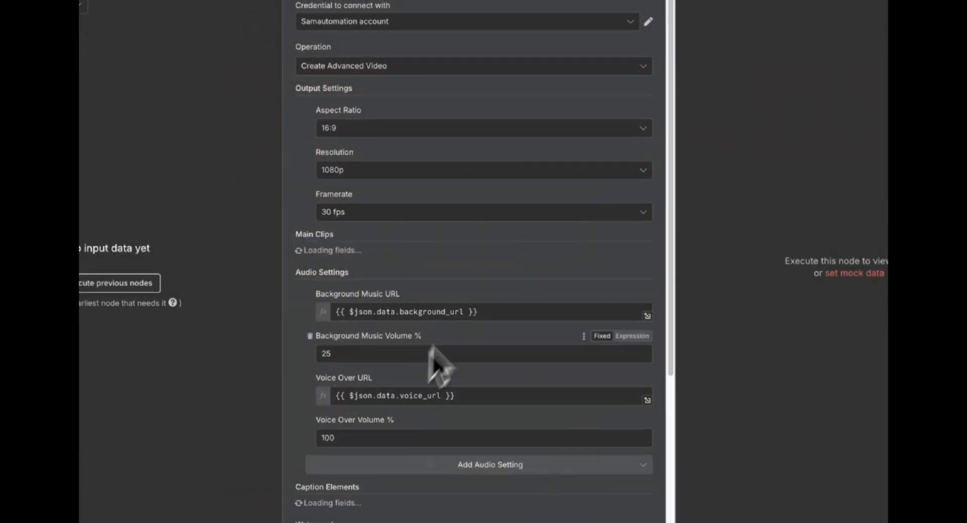
{"action": "left_click", "coordinate": [483, 128]}
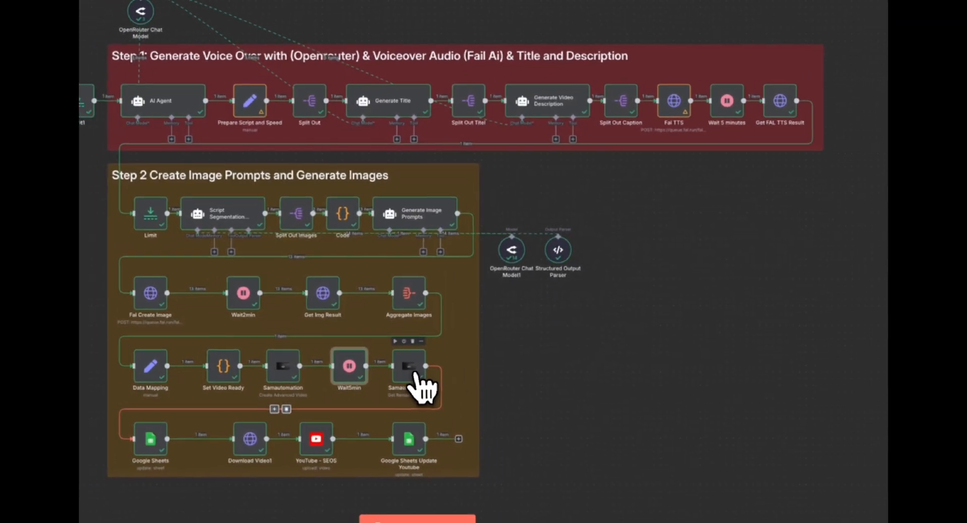
Check the Get Render Progress output and play the finished French horoscope video
{"action": "double_click", "coordinate": [409, 367]}
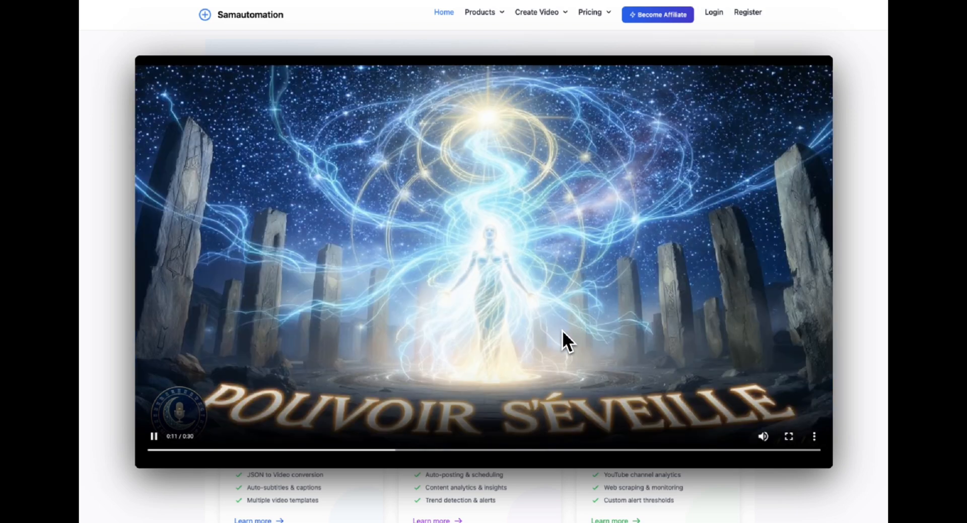
{"action": "left_click", "coordinate": [787, 437]}
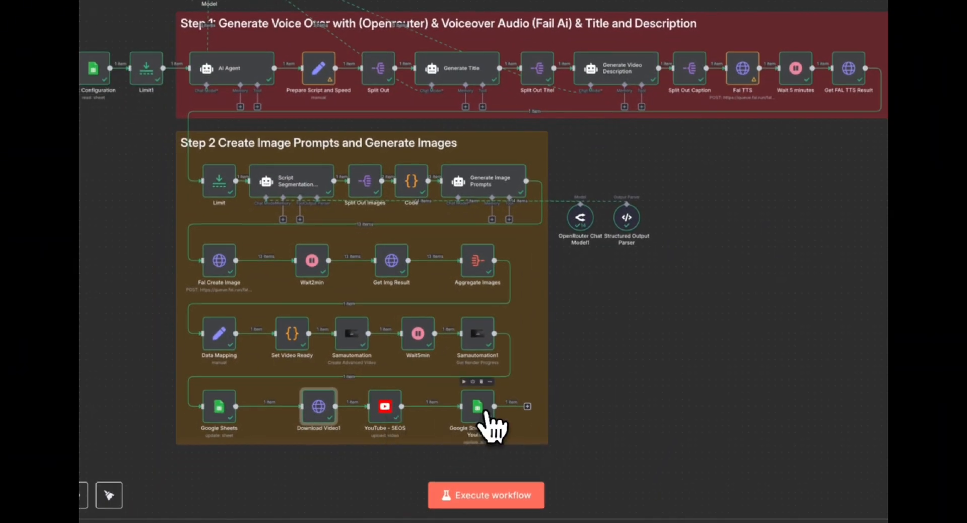
Review the Google Sheets Update Youtube step that records the upload
{"action": "double_click", "coordinate": [478, 406]}
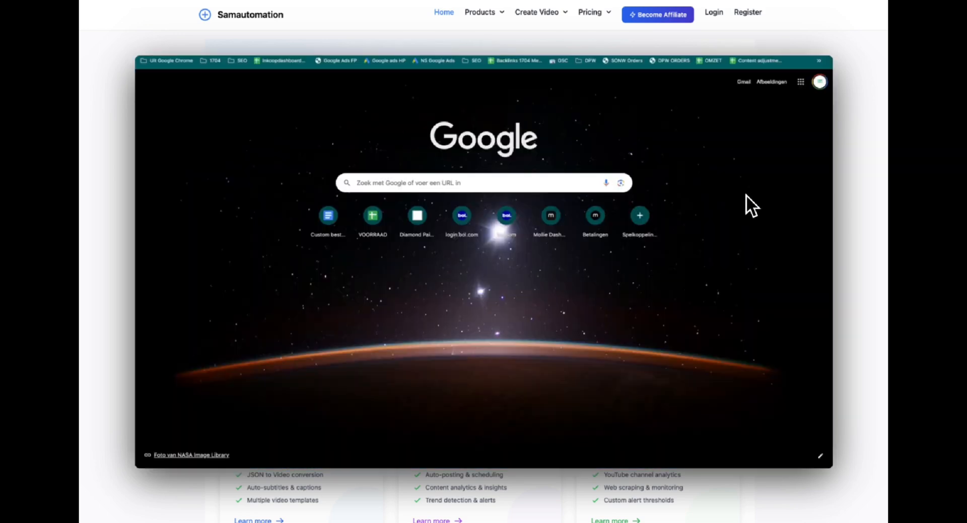
Return to the full workflow canvas with both step groups visible
{"action": "left_click", "coordinate": [269, 387]}
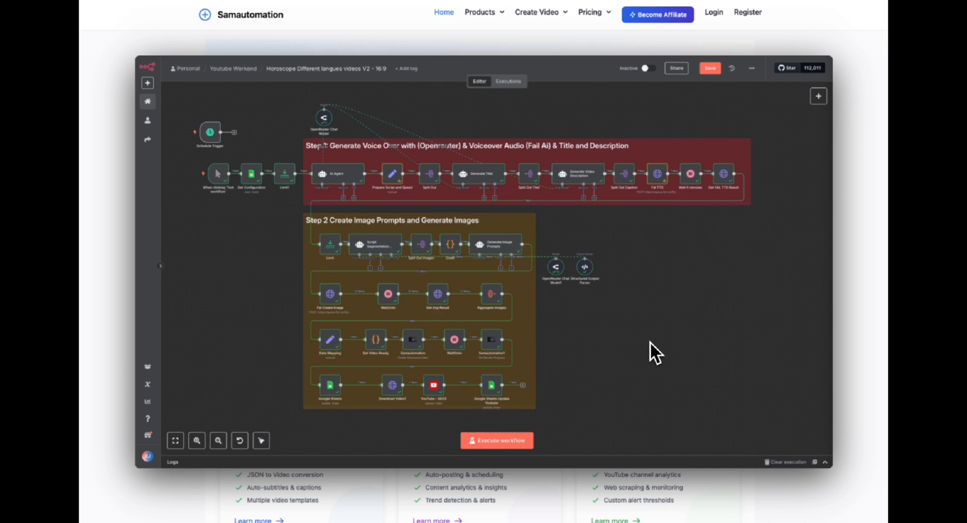
{"action": "mouse_move", "coordinate": [758, 414]}
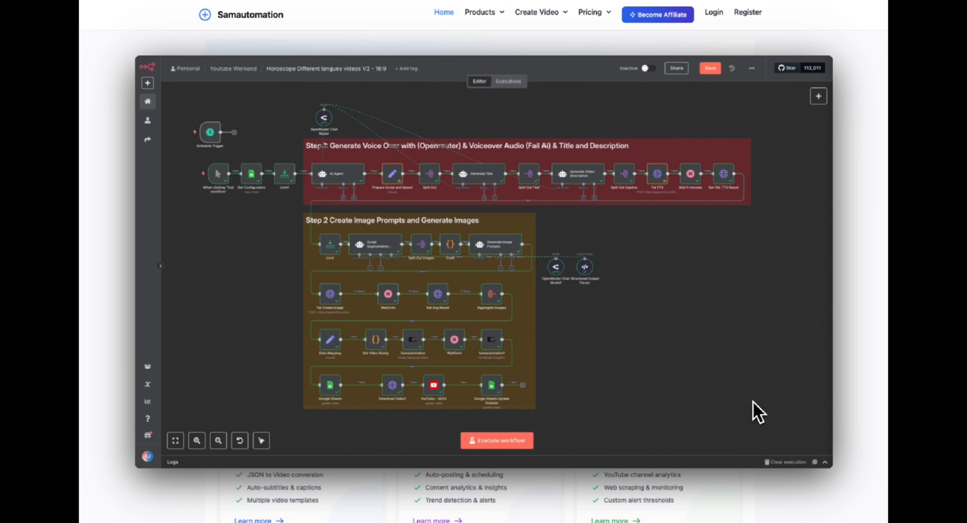